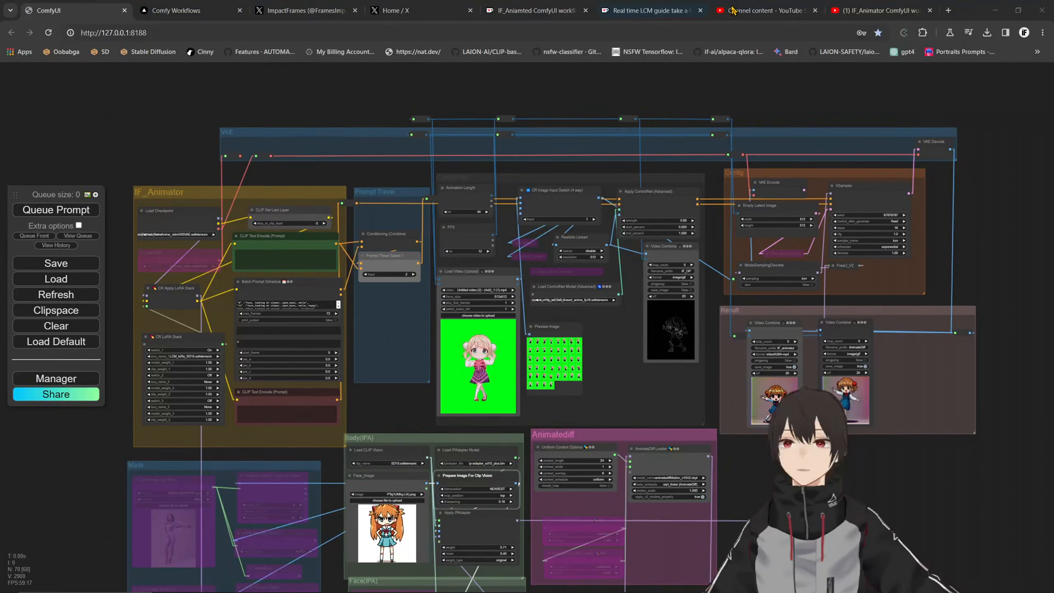
Set the first LoRA in CR LoRA Stack to LCM_loRa_SD15.safetensors.
left_click(873, 10)
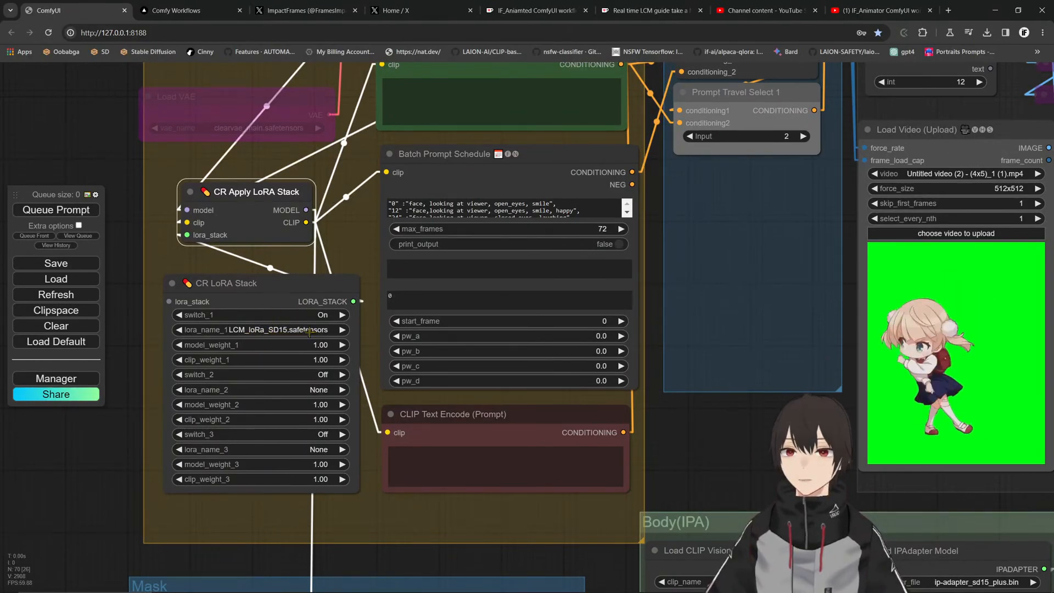
left_click(259, 329)
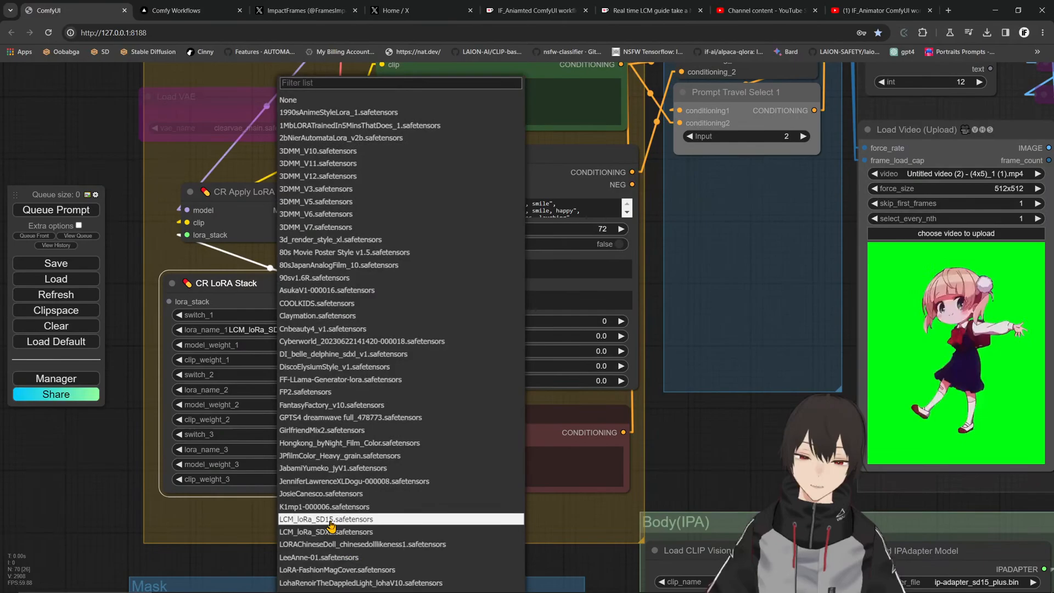
left_click(326, 518)
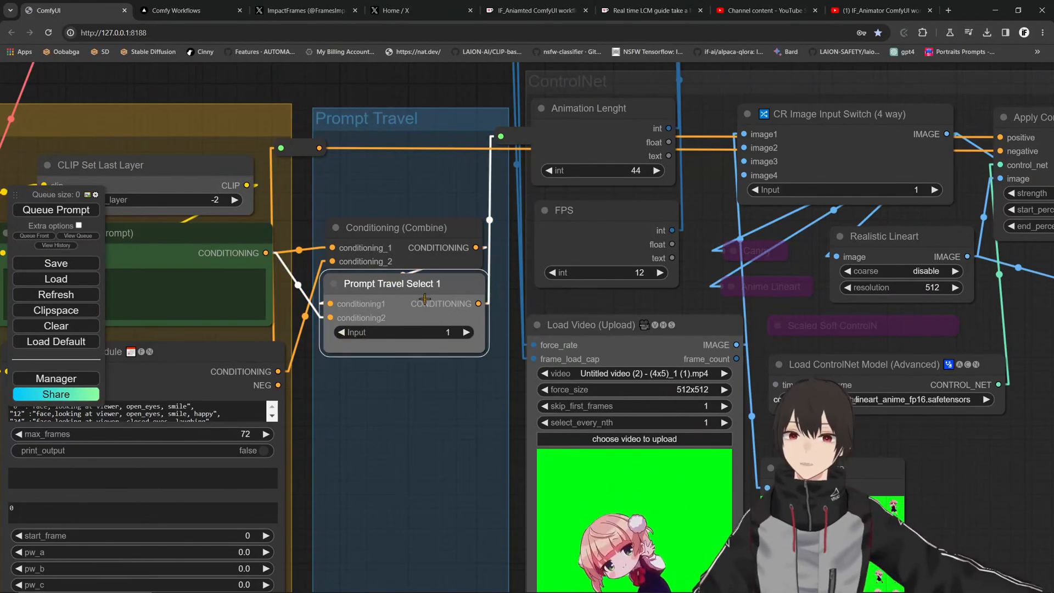
left_click(465, 331)
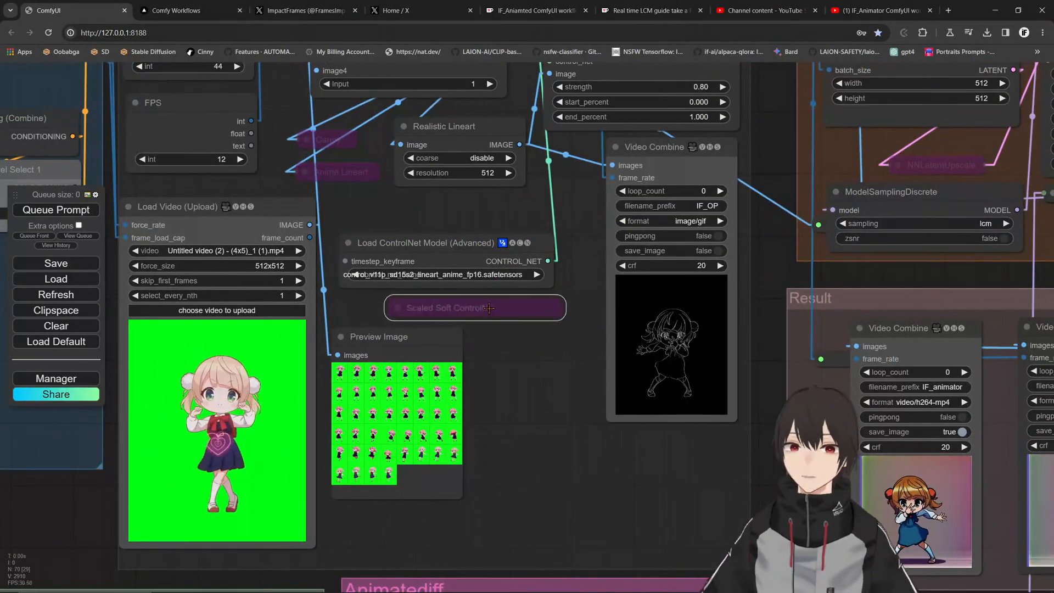
Expand the collapsed Scaled Soft ControlNet Weights node from its right-click menu.
right_click(474, 307)
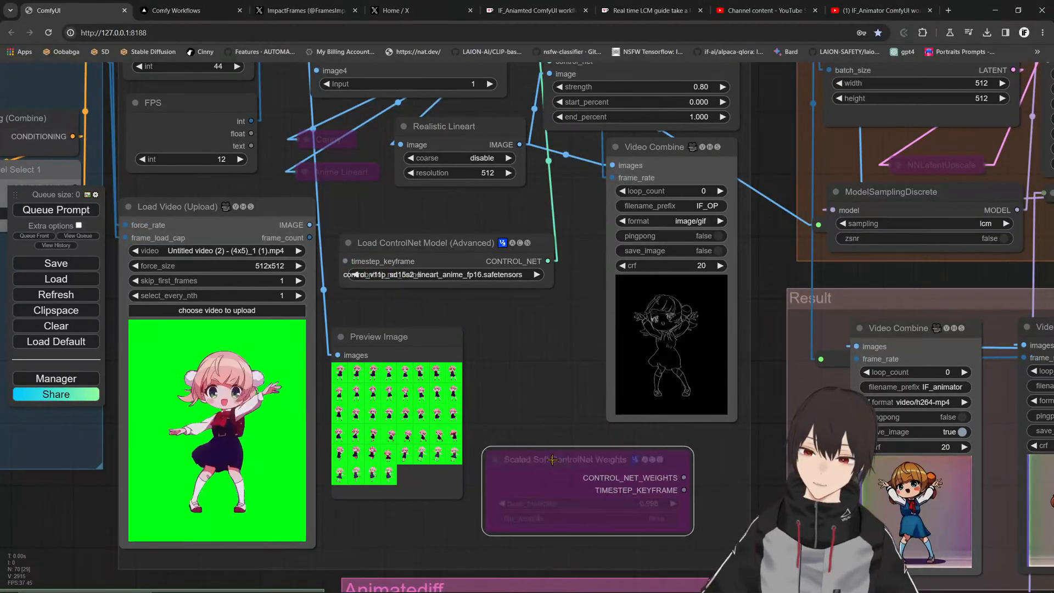
right_click(551, 460)
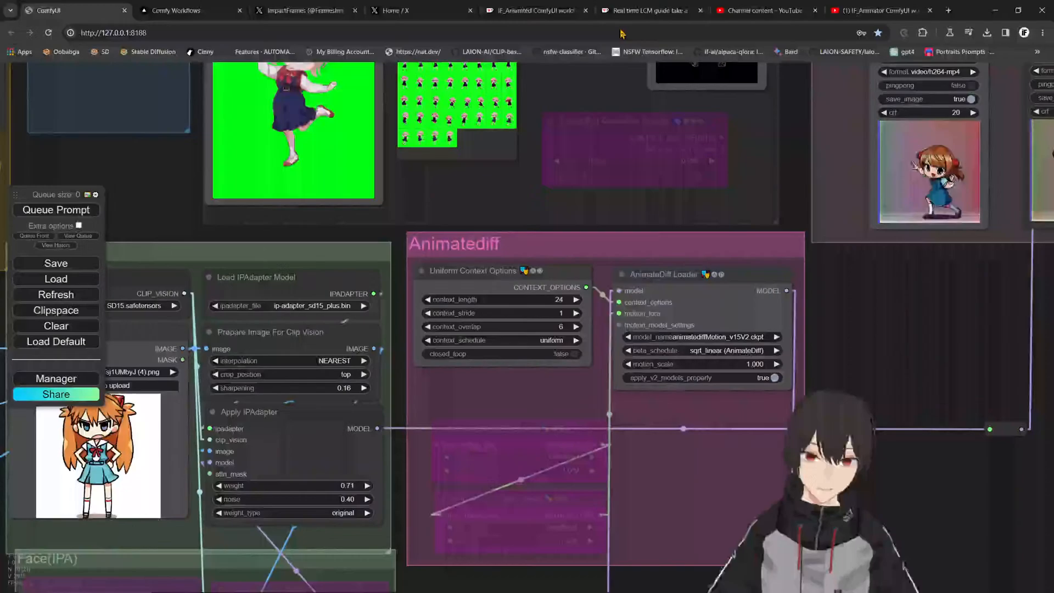
Scroll through the AnimateDiff, IPAdapter and Config groups to review their settings.
scroll("down", 3)
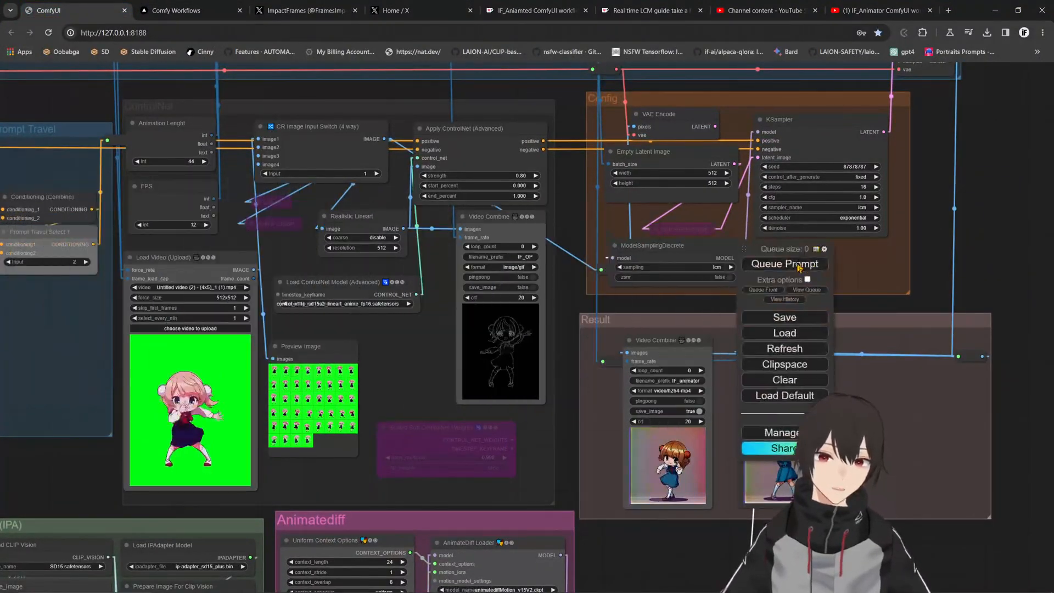
Open the ComfyUI Workflow Gallery from the Manager menu.
left_click(779, 432)
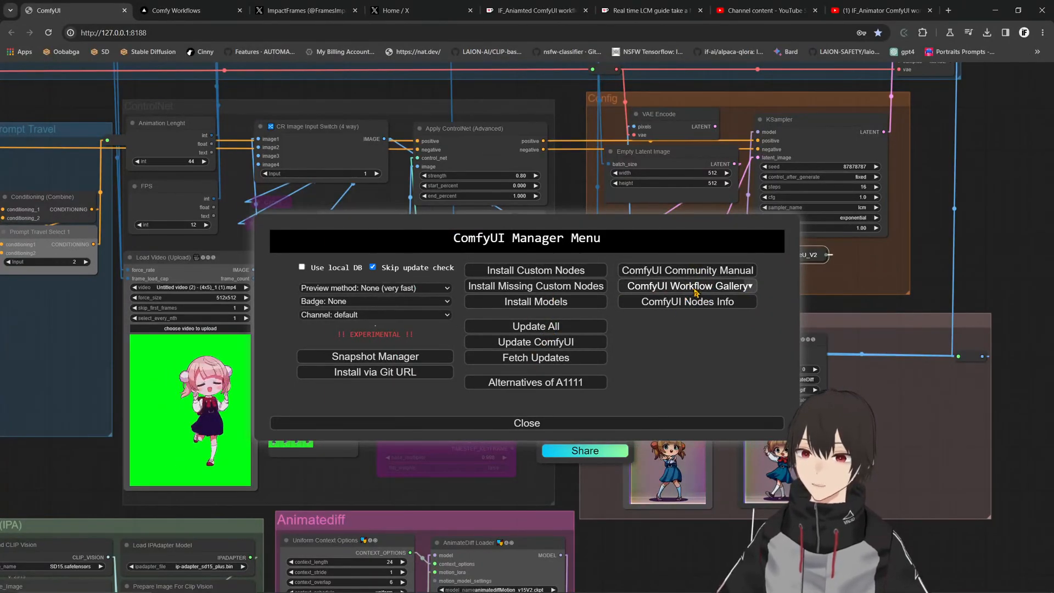
left_click(685, 286)
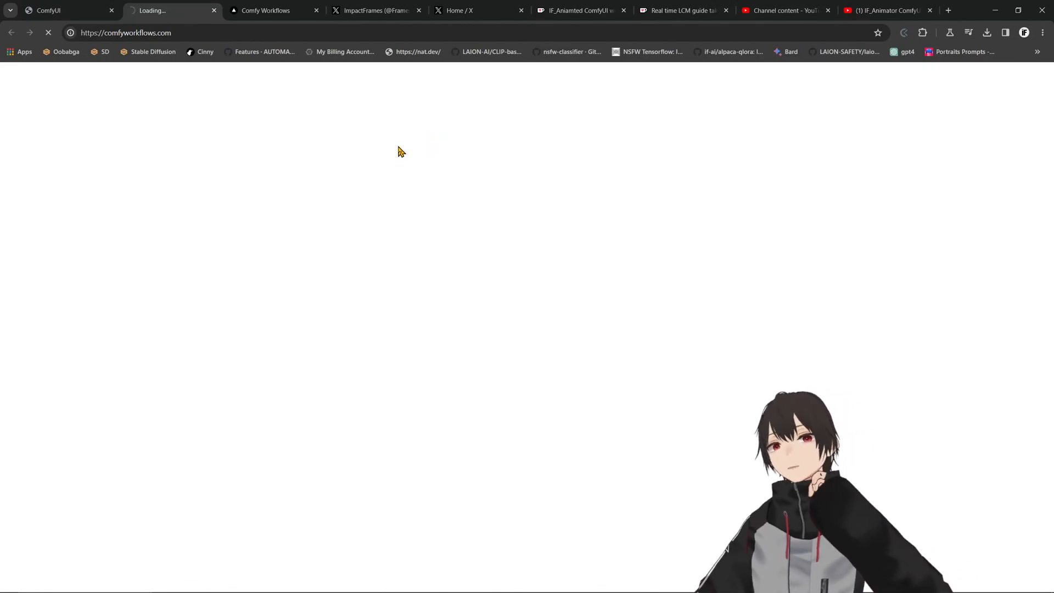
View the free IF_Aniamted workflow listing on Ko-fi, then return to Comfy Workflows.
left_click(373, 10)
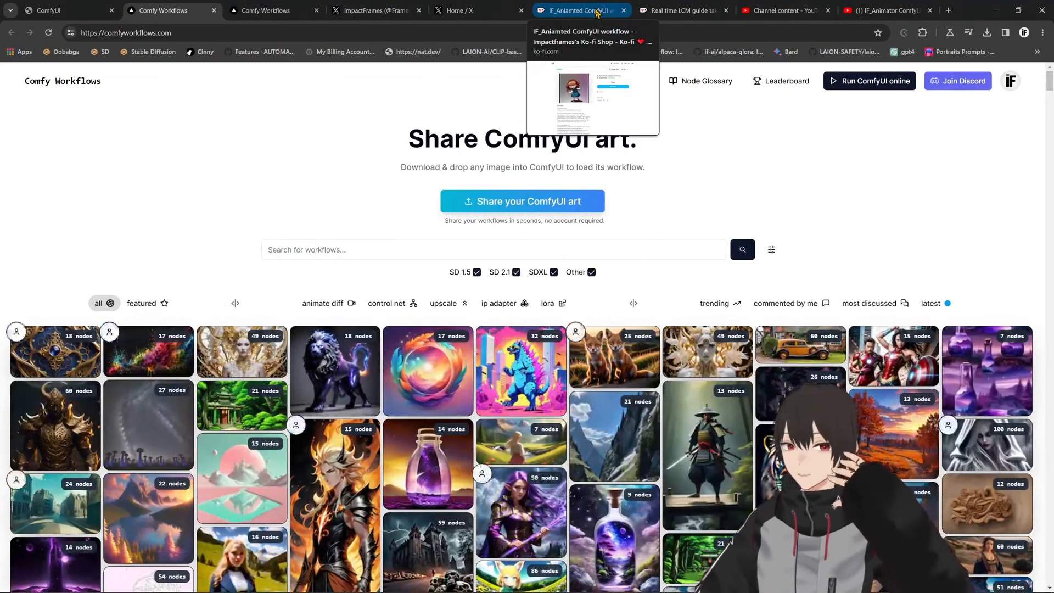
left_click(579, 9)
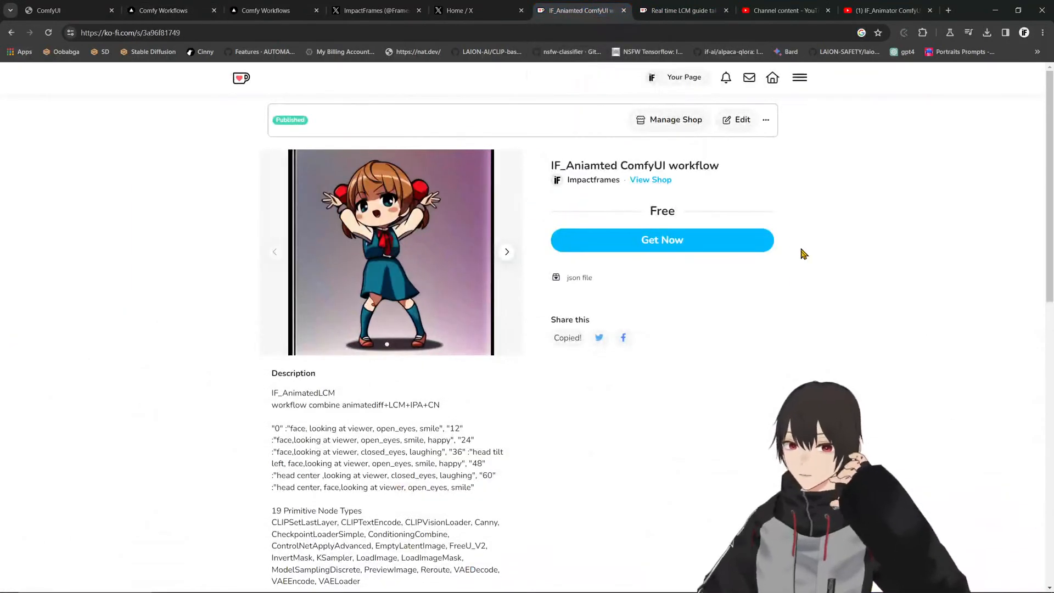
left_click(470, 10)
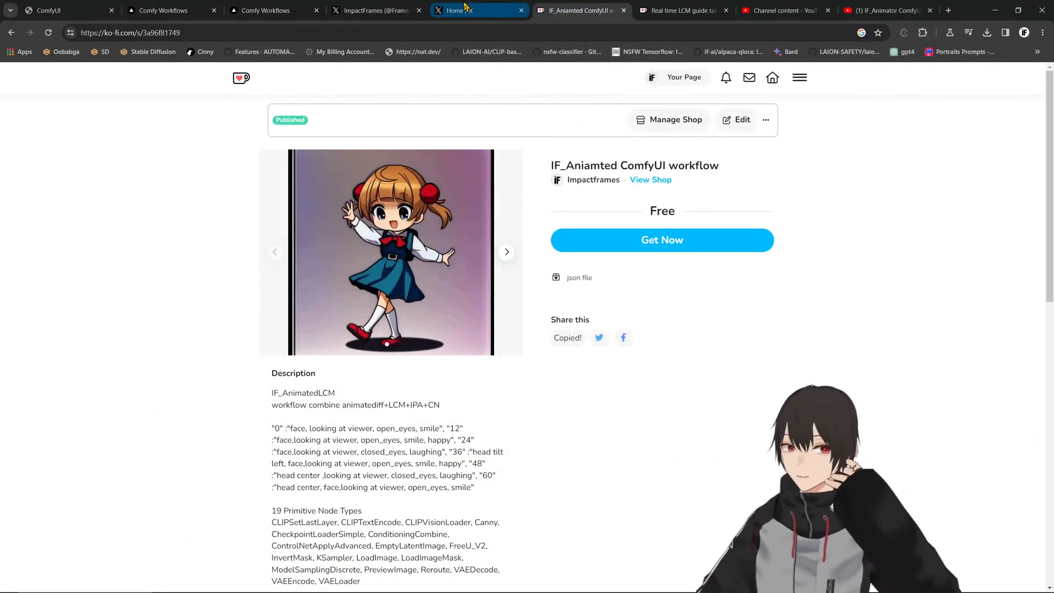
left_click(162, 10)
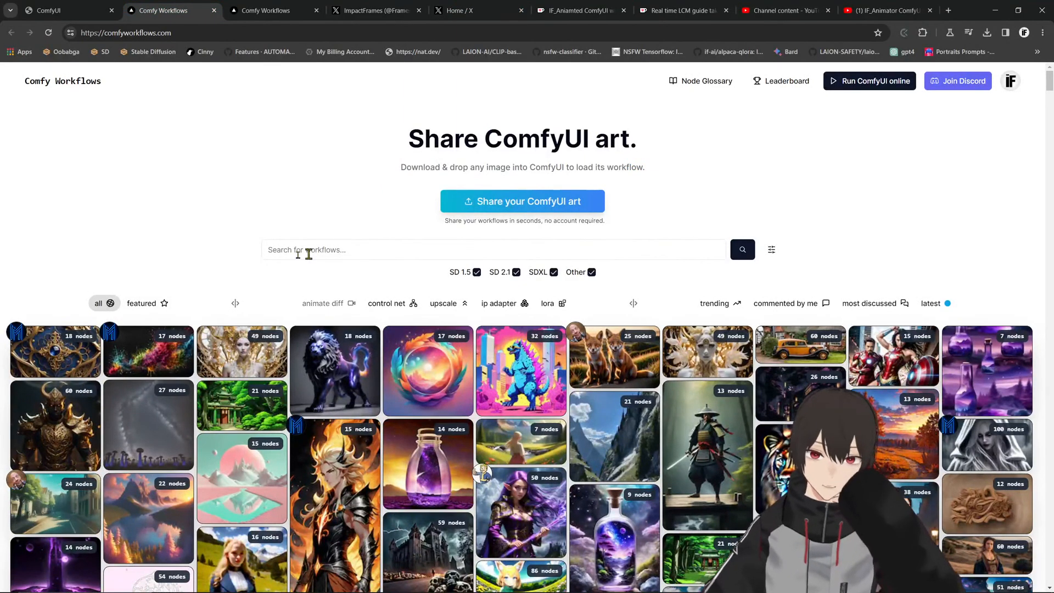
Sort the Comfy Workflows gallery by 'latest' and browse the newest workflows.
scroll("down", 3)
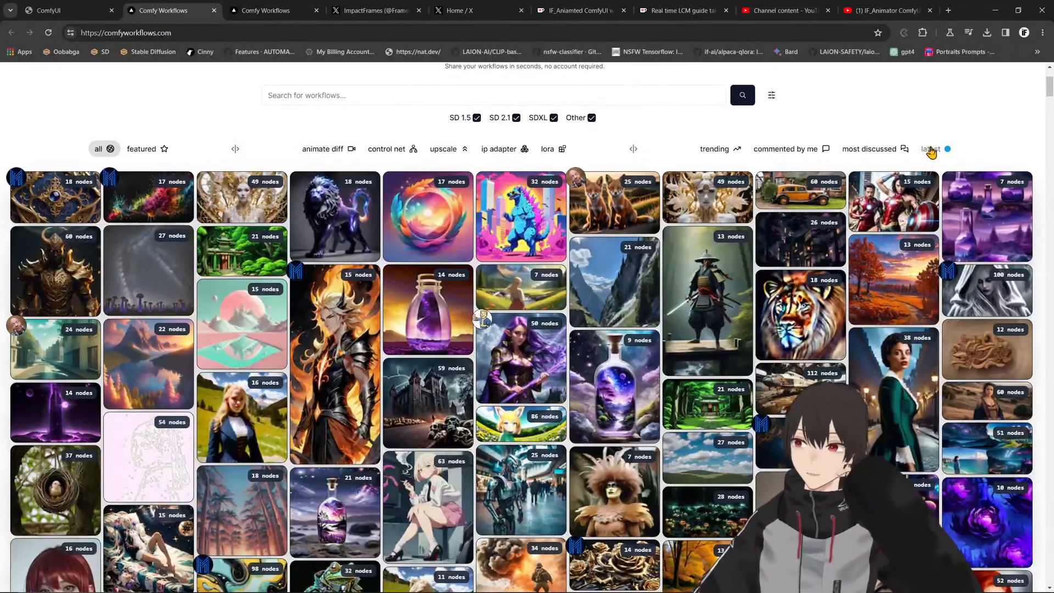
left_click(931, 149)
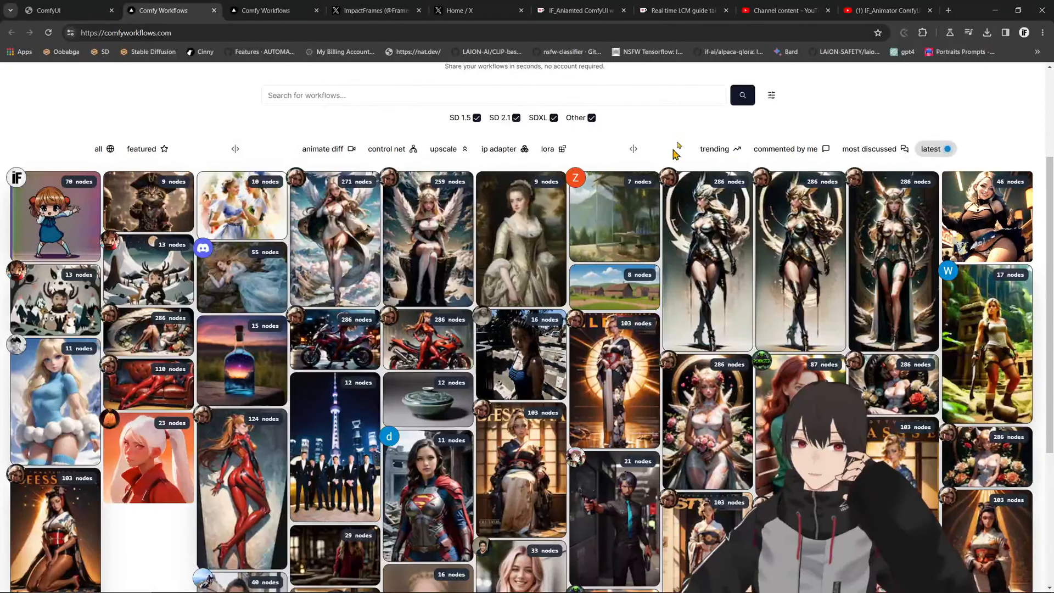
scroll("down", 3)
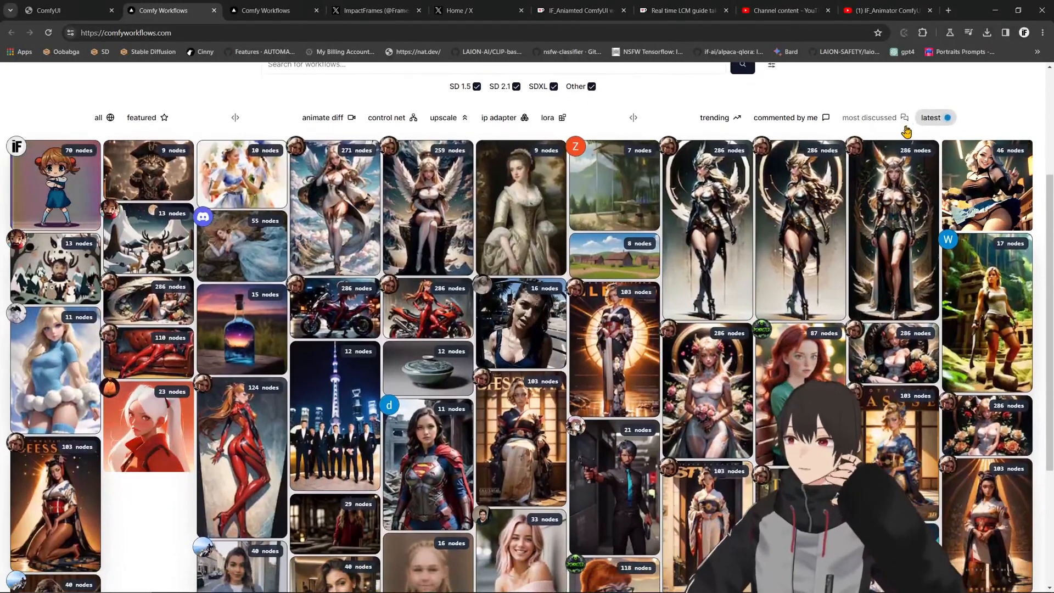
scroll("down", 3)
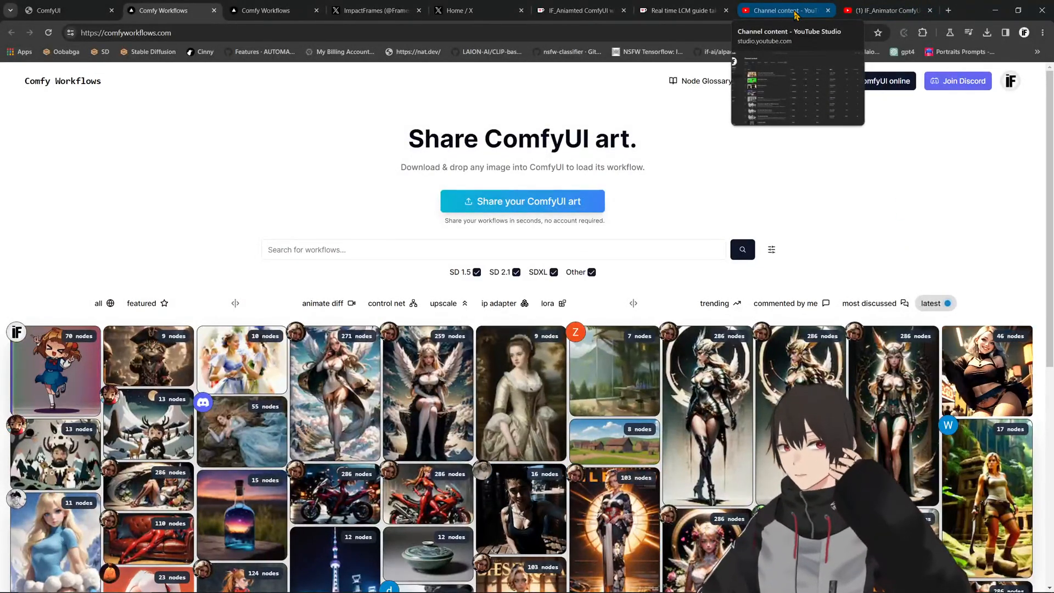
mouse_move(347, 103)
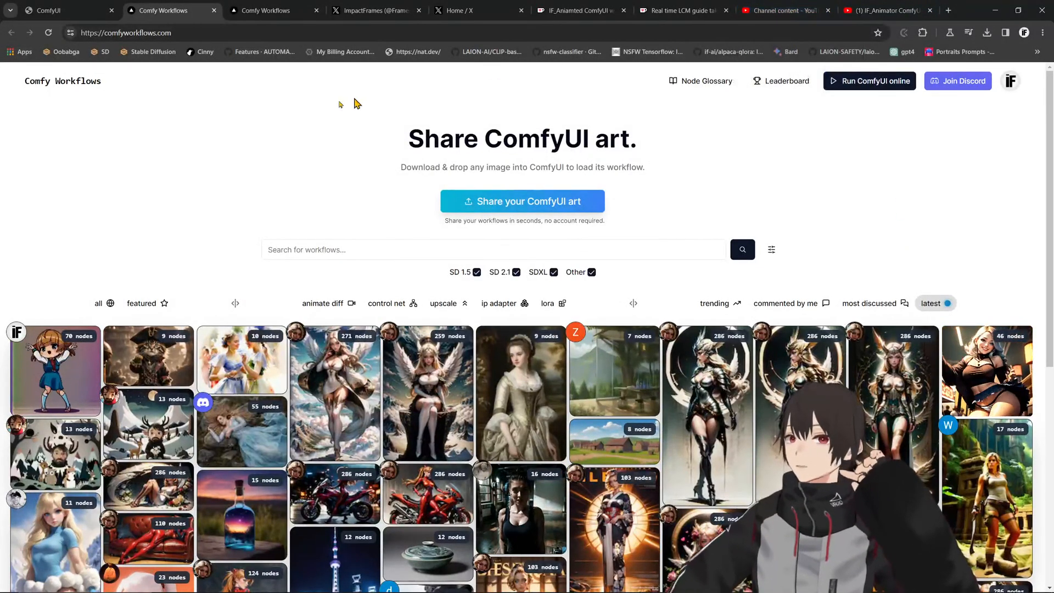